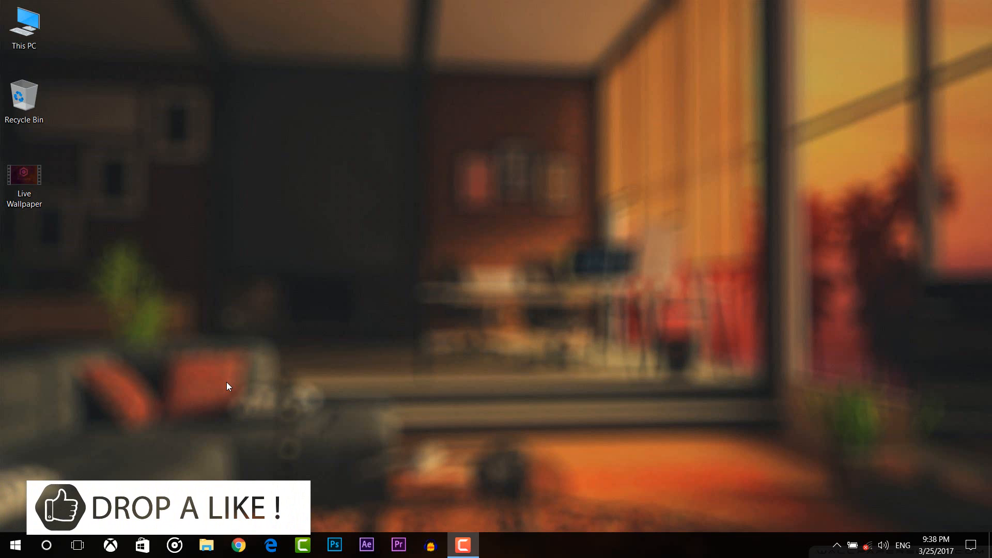
mouse_move(114, 71)
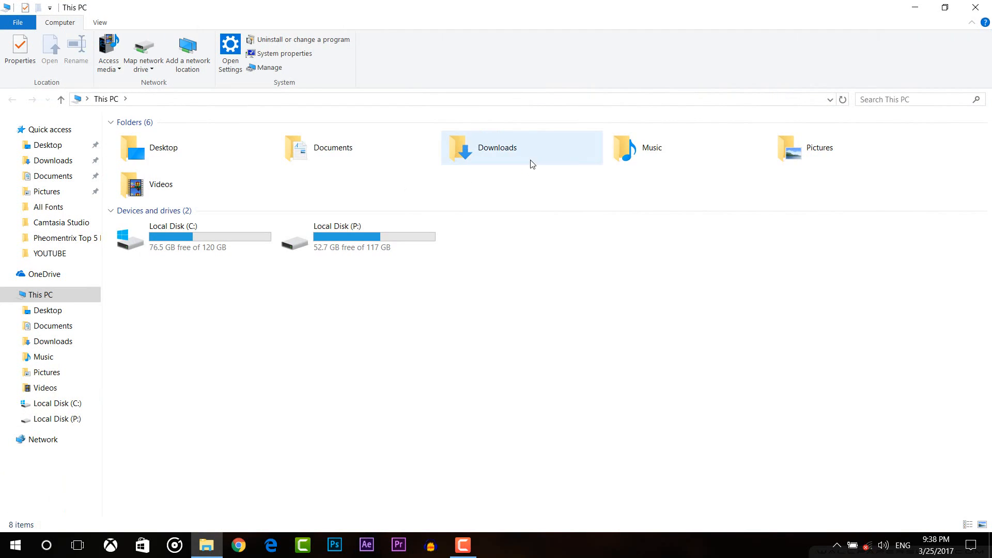
- Run VideoWallpaper_setup from Downloads and finish the wizard with Launch Video Wallpaper checked
double_click(497, 147)
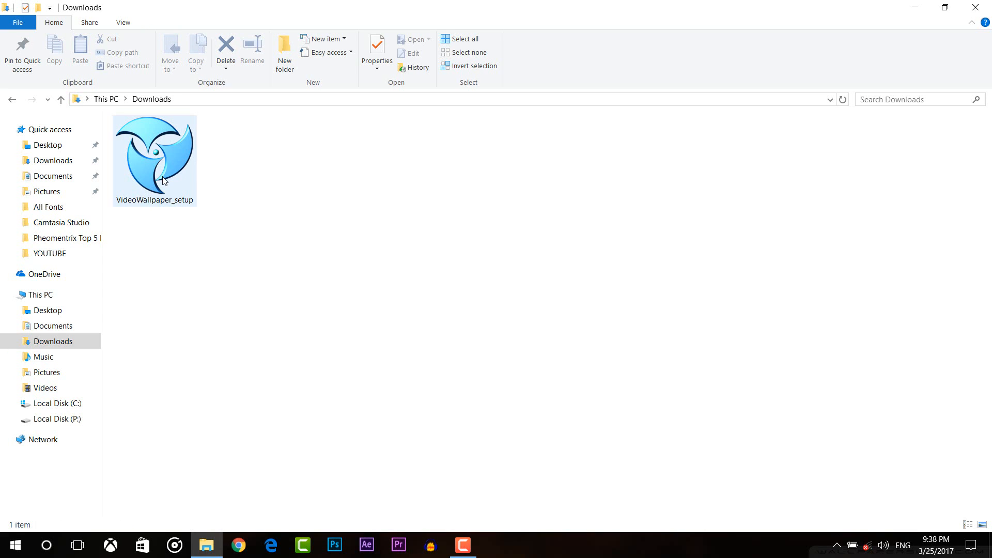
left_click(154, 155)
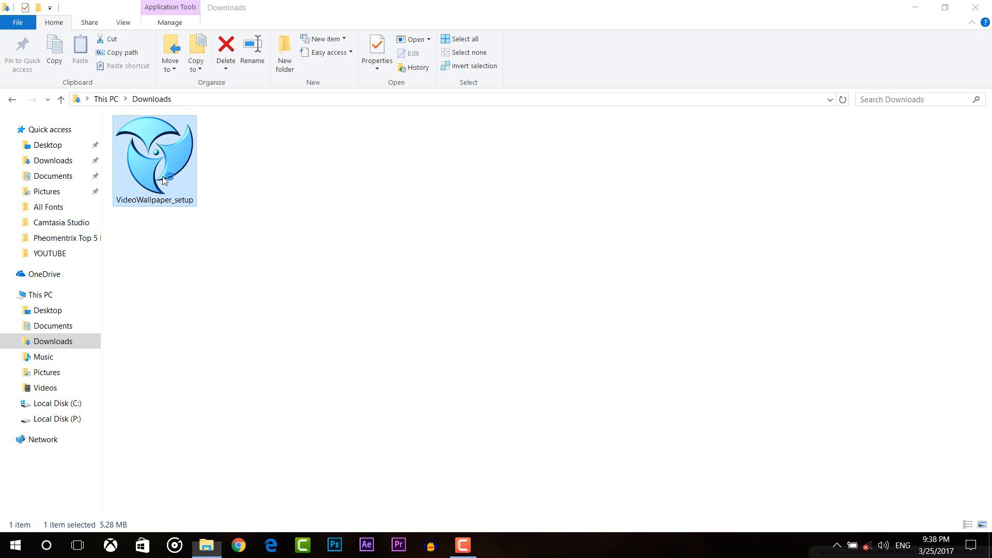
double_click(154, 157)
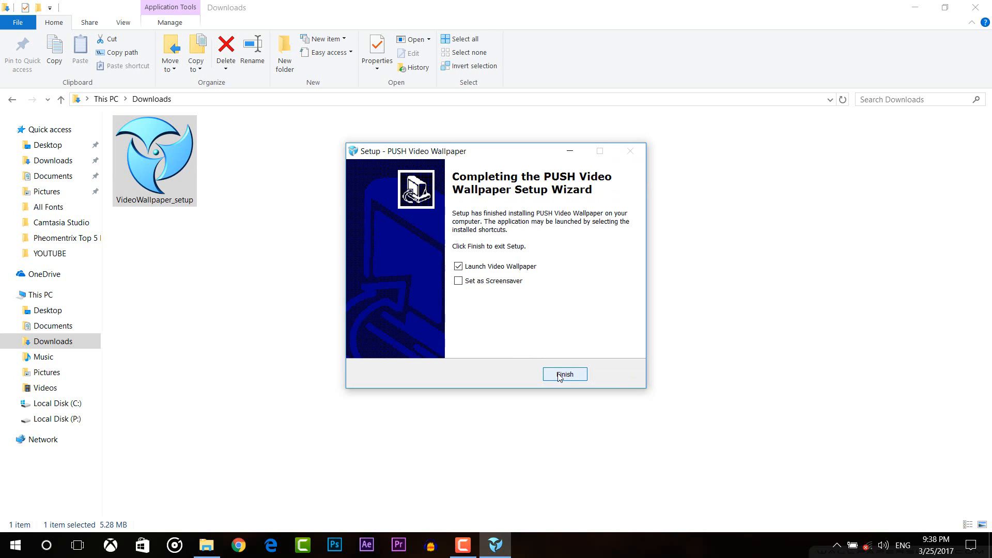
left_click(564, 374)
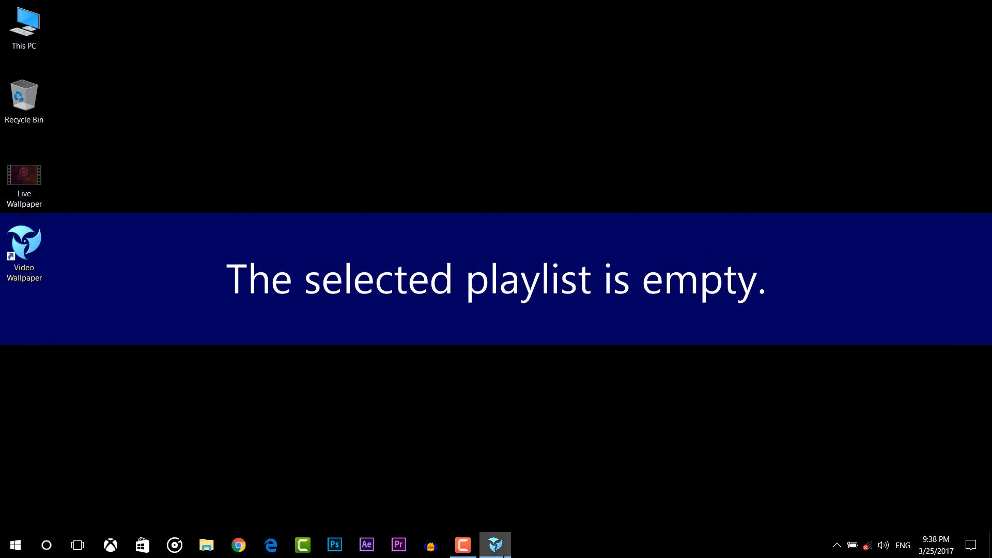
- Add the Live Wallpaper video to the Default playlist as the desktop background
left_click(495, 544)
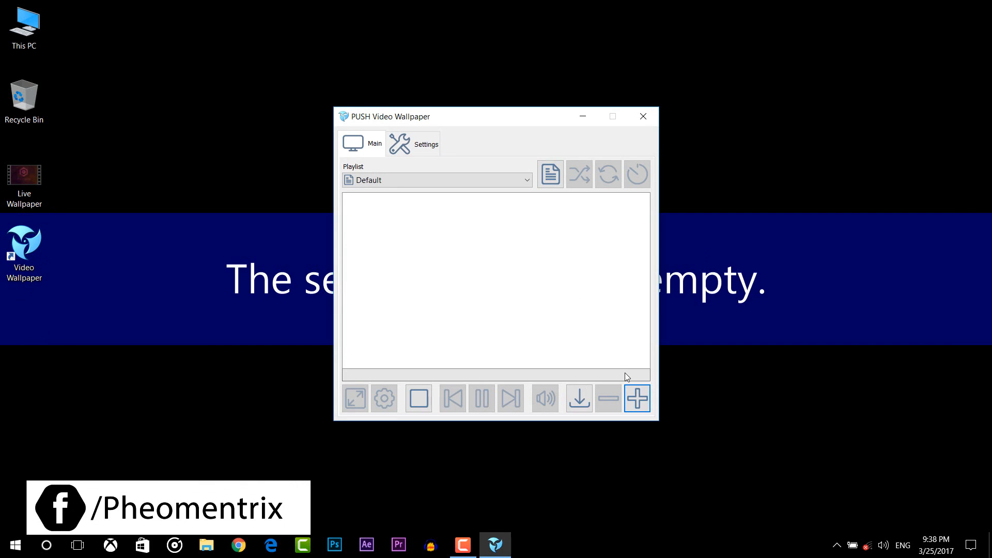
left_click(637, 397)
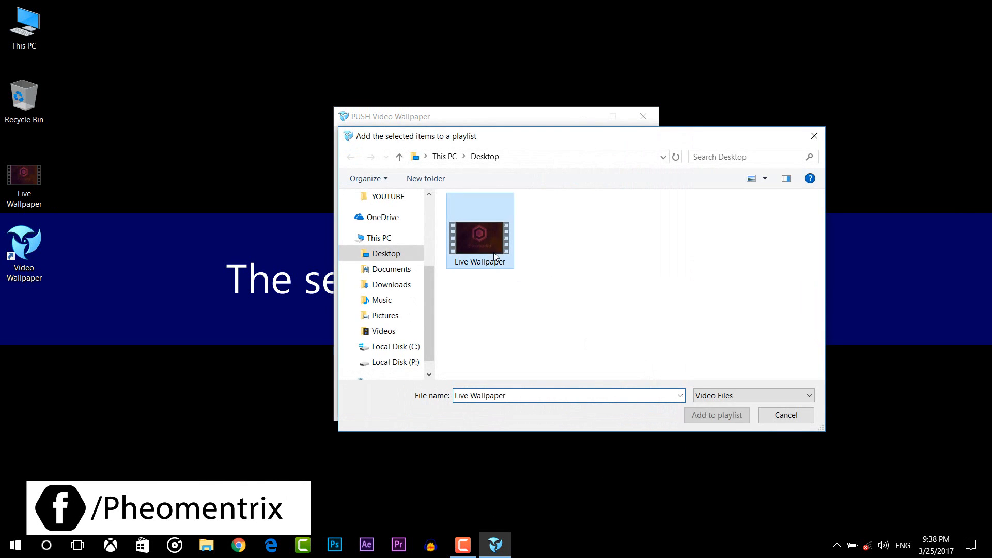
left_click(716, 415)
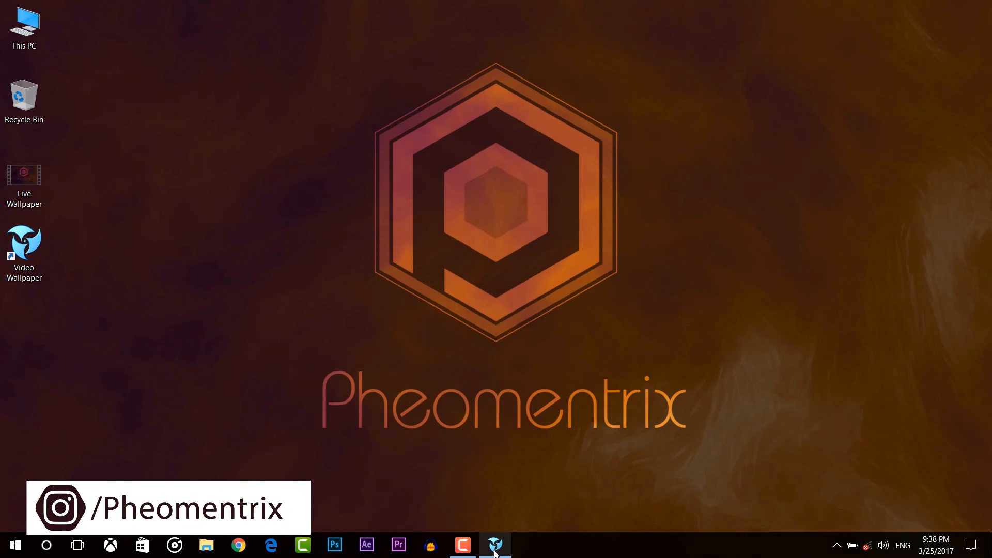
- Slow the wallpaper playback to 0.25 speed and stretch the video to fill the screen
left_click(495, 545)
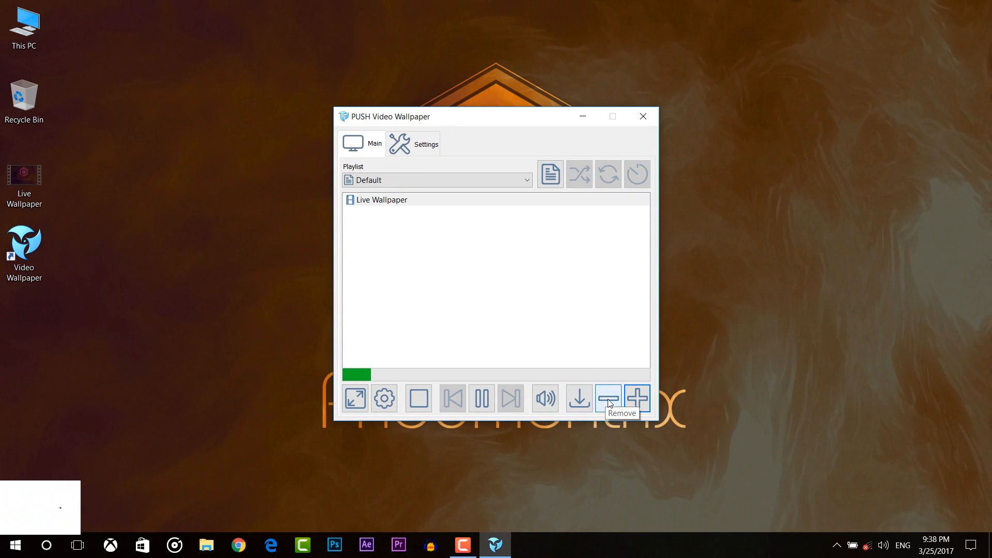
mouse_move(577, 398)
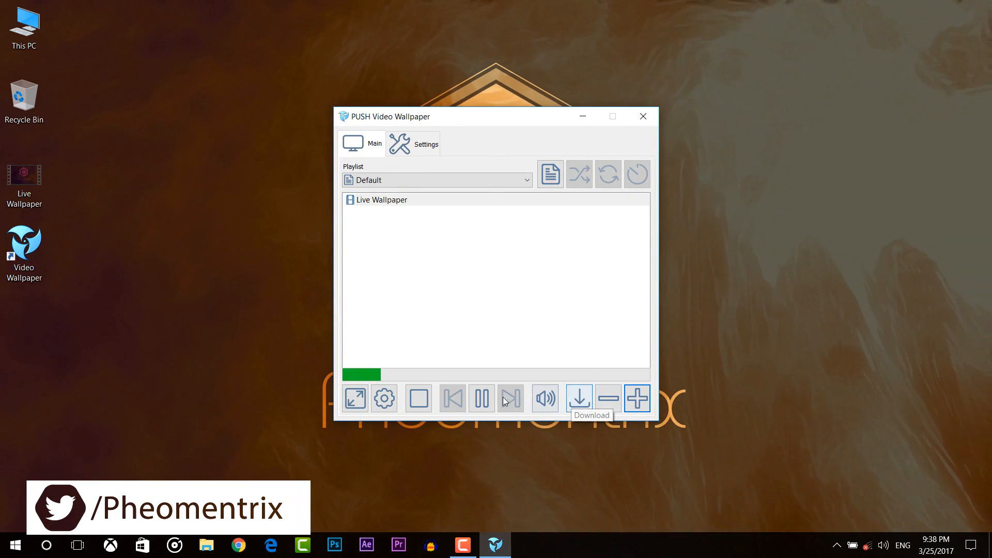
left_click(418, 398)
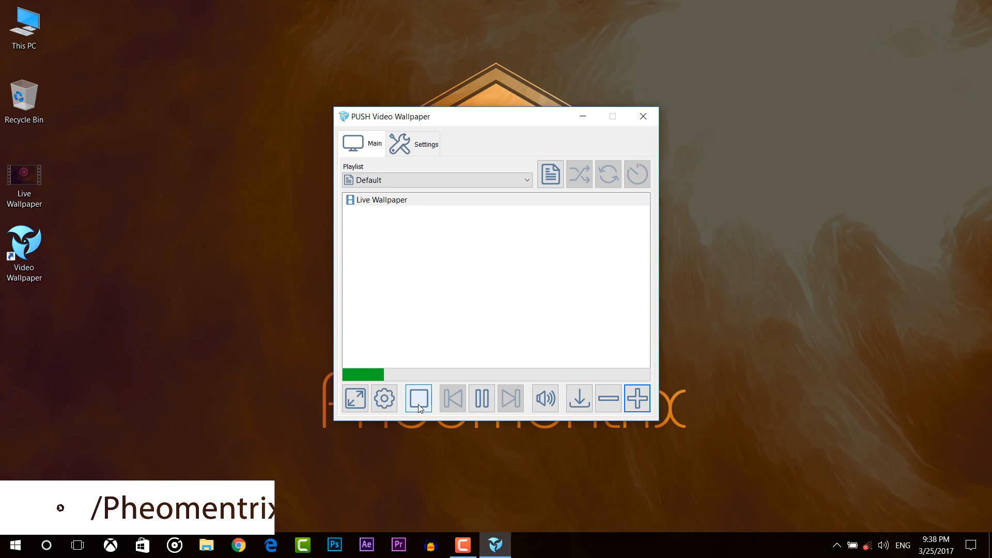
left_click(384, 398)
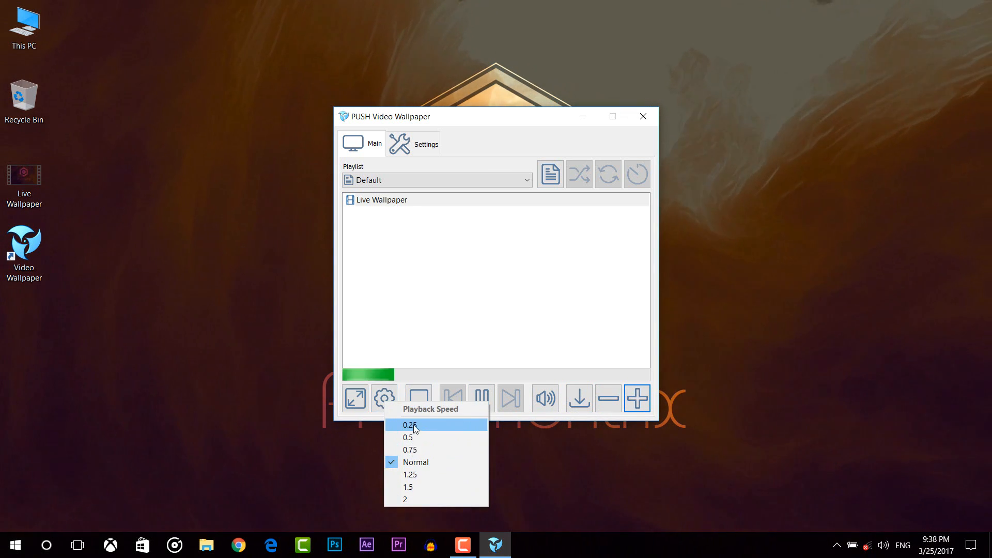
left_click(355, 398)
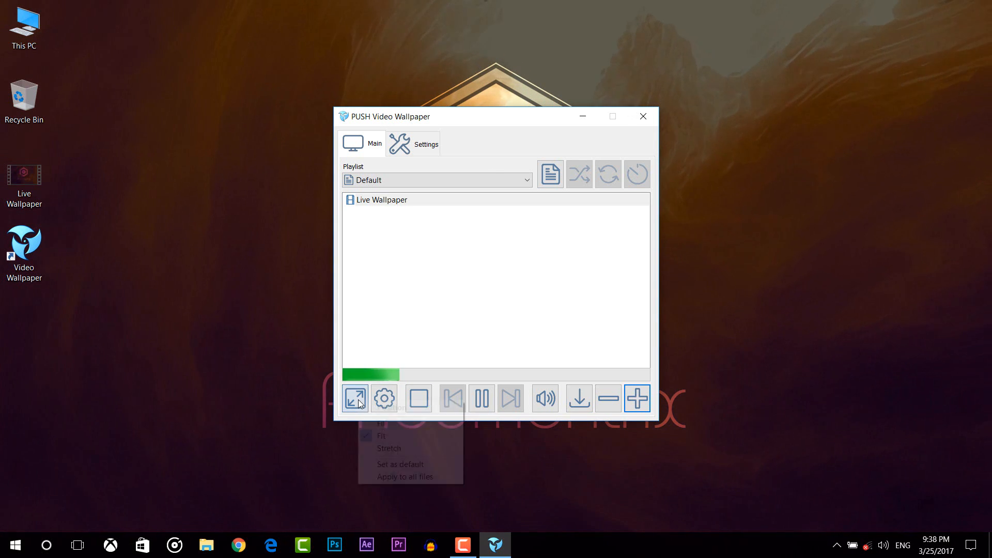
mouse_move(388, 448)
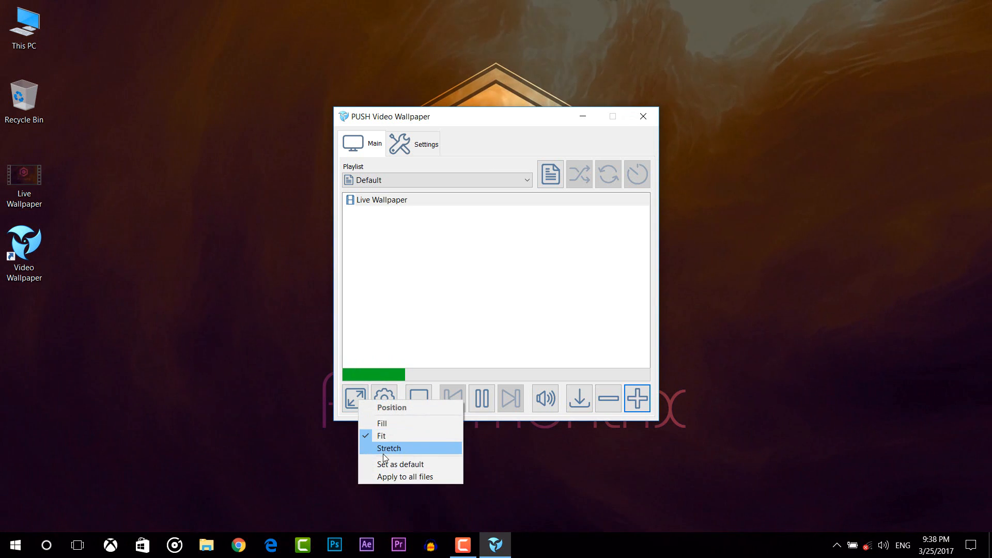
left_click(418, 143)
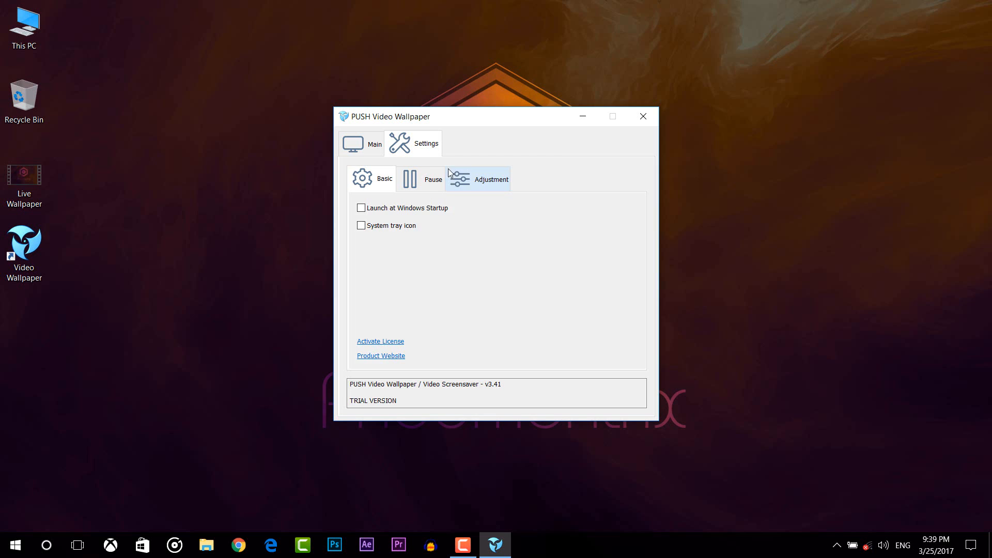
- Dim the wallpaper brightness to 25%, then restore it to 100%
left_click(491, 178)
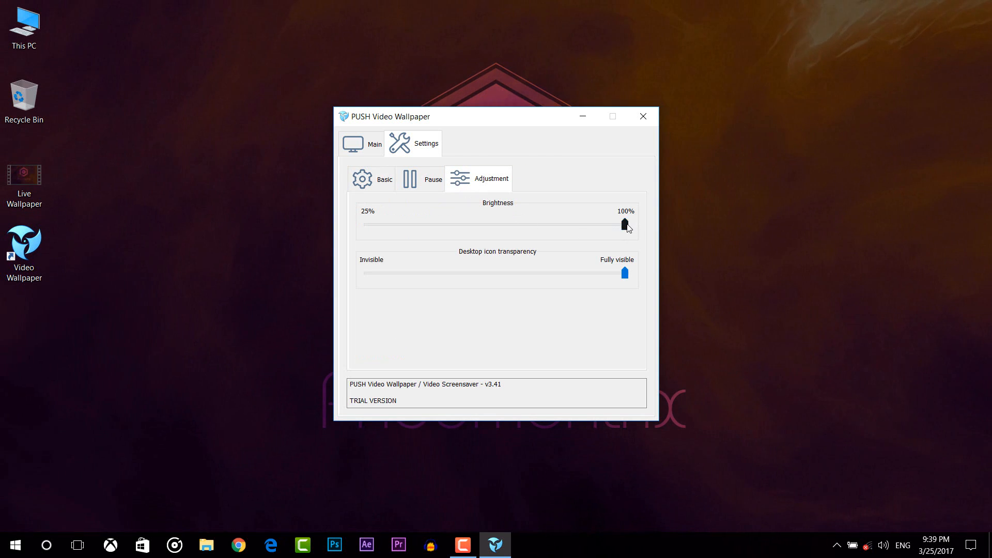
left_click_drag(622, 224, 366, 223)
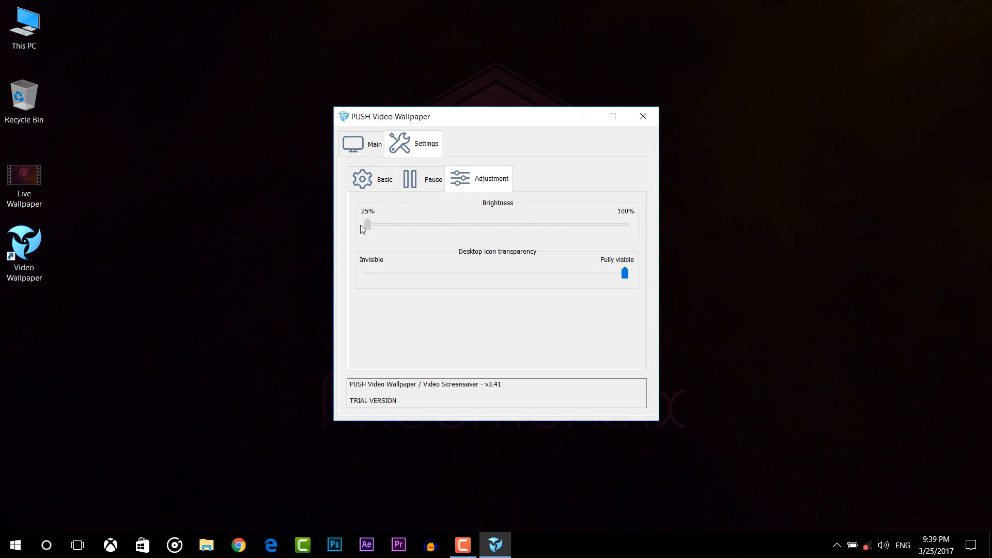
left_click_drag(366, 224, 625, 224)
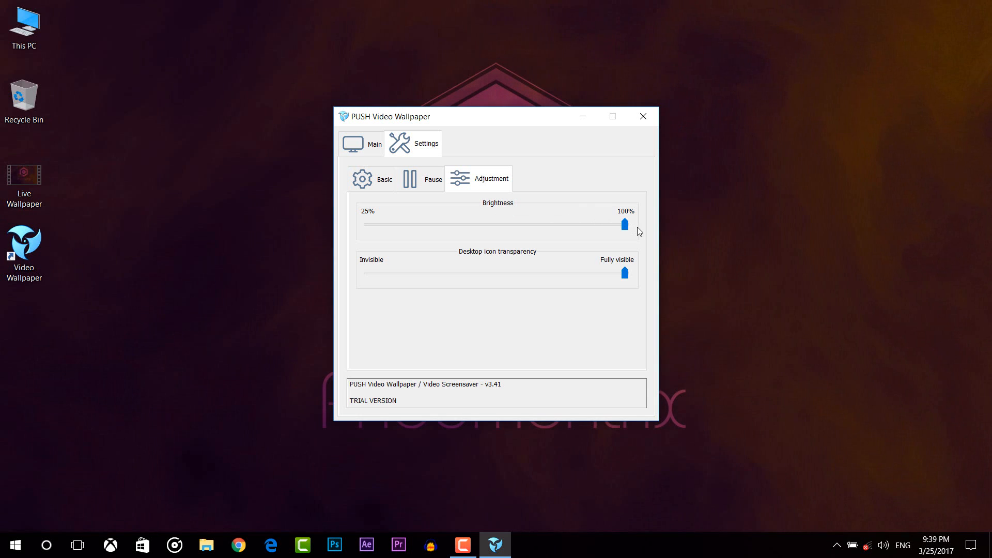
- Make desktop icons partly transparent, then invisible, then fully visible again
left_click_drag(625, 273, 529, 273)
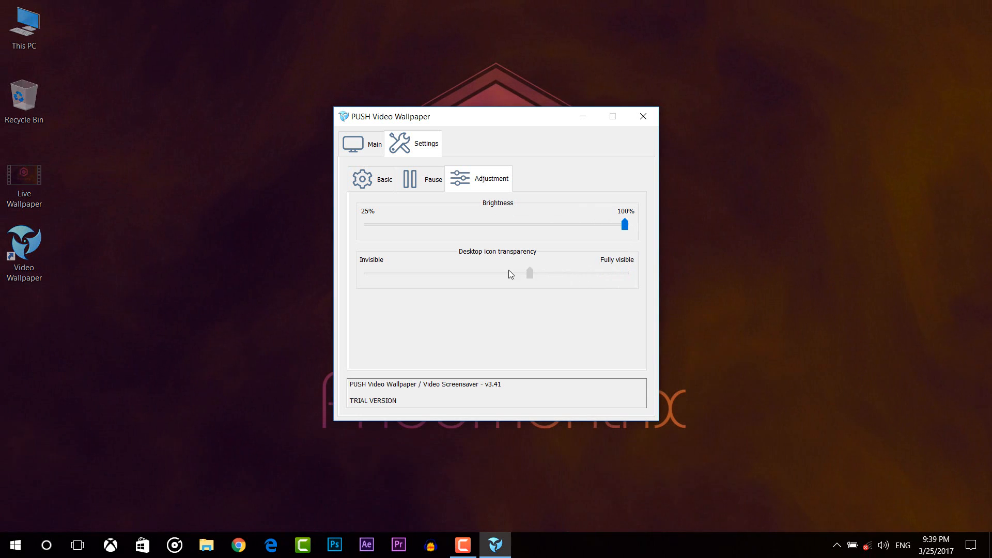
left_click_drag(530, 273, 378, 273)
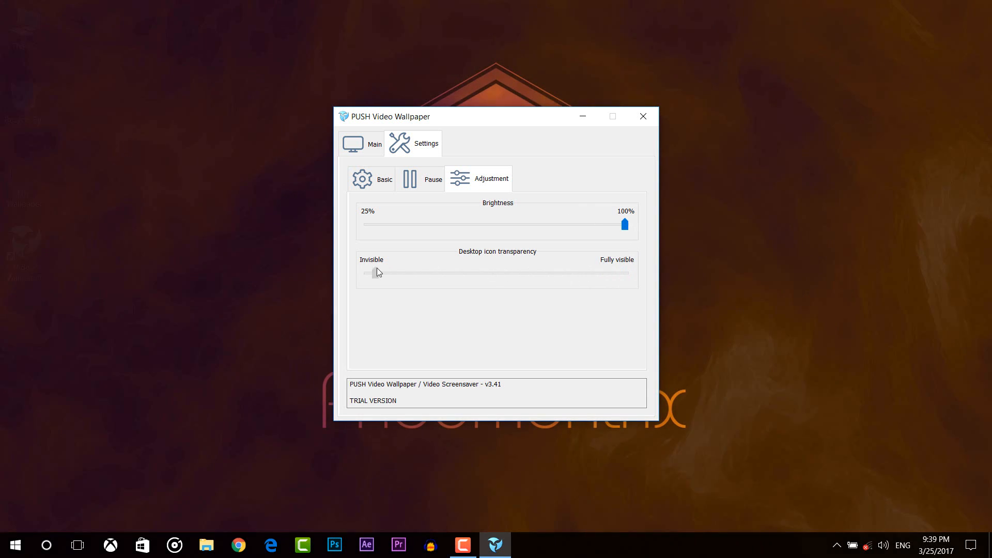
left_click_drag(377, 272, 625, 272)
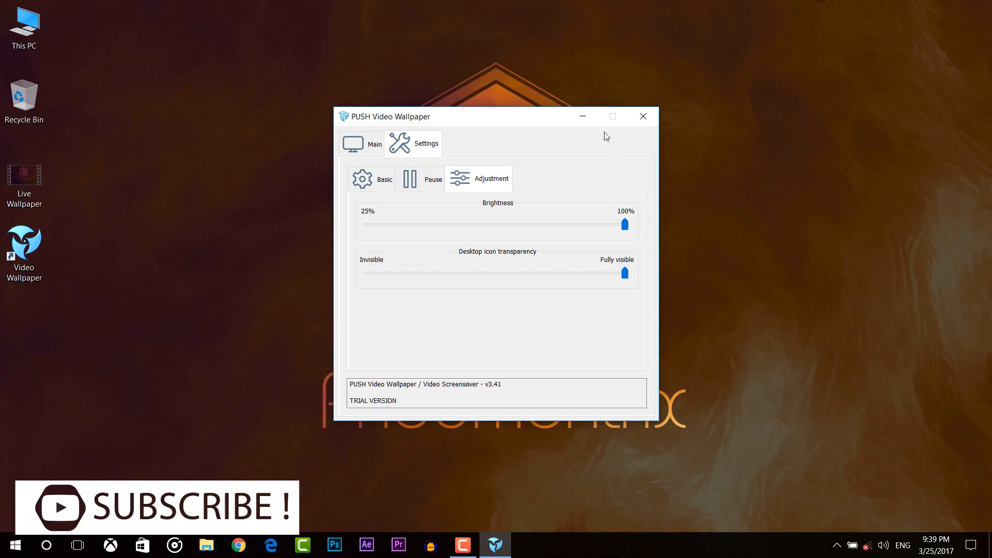